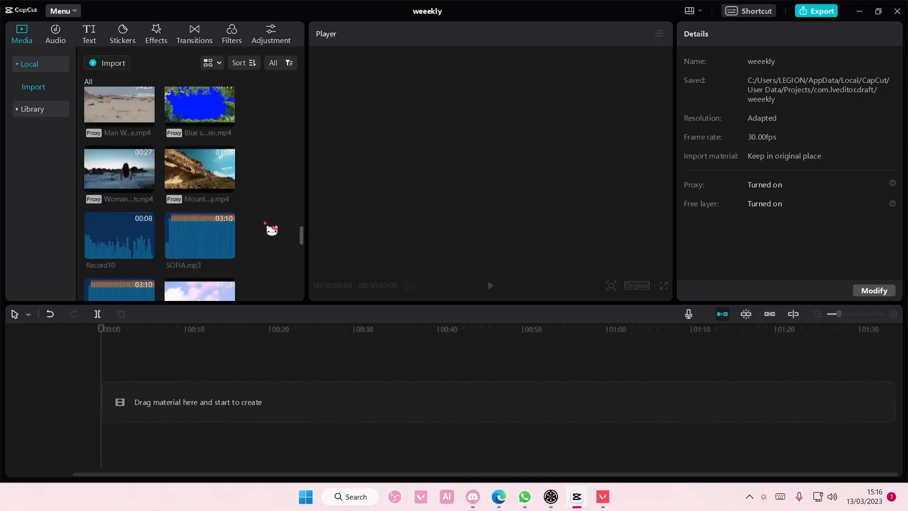
# - Add the Pink Clouds Sky clip to the timeline and mute its track's audio
pyautogui.scroll(-3)
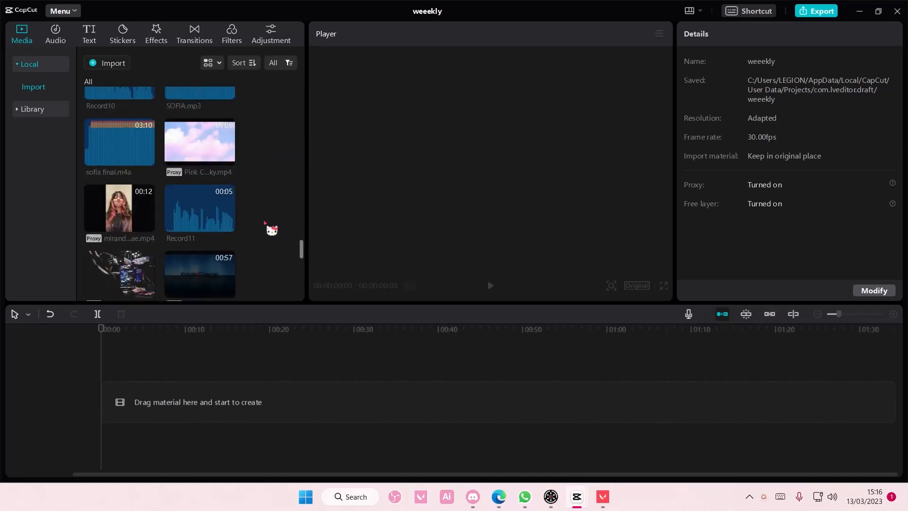
pyautogui.moveTo(235, 166)
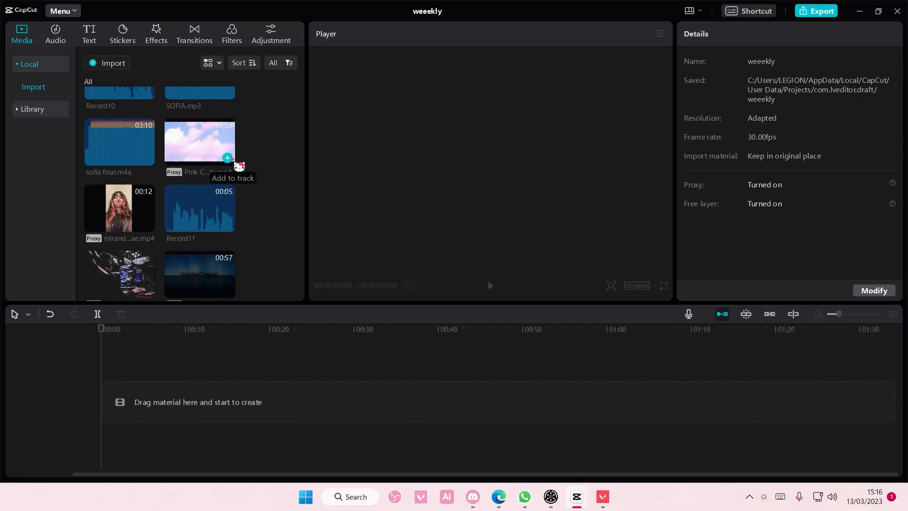
pyautogui.click(227, 158)
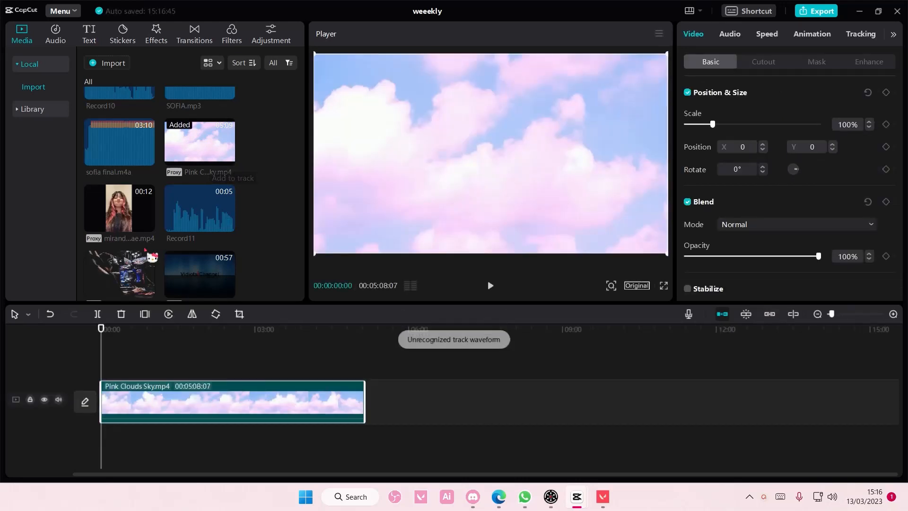
pyautogui.moveTo(61, 414)
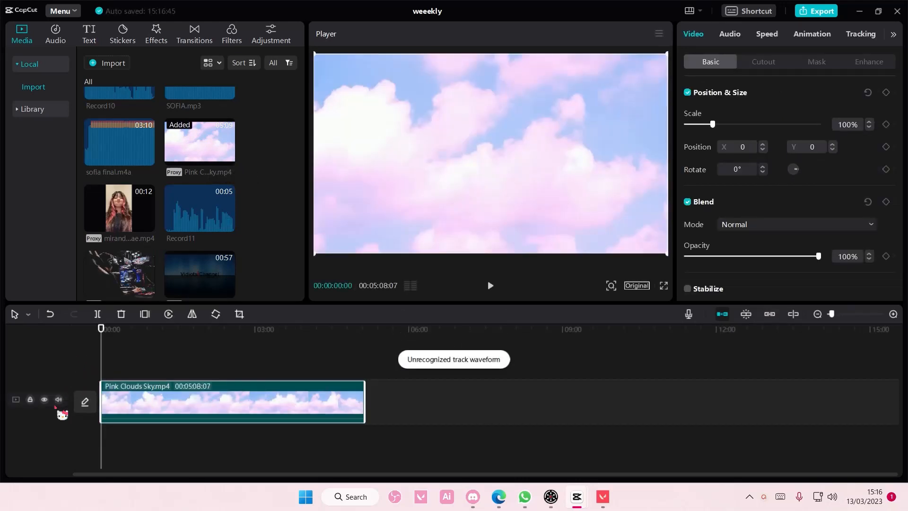
pyautogui.click(58, 400)
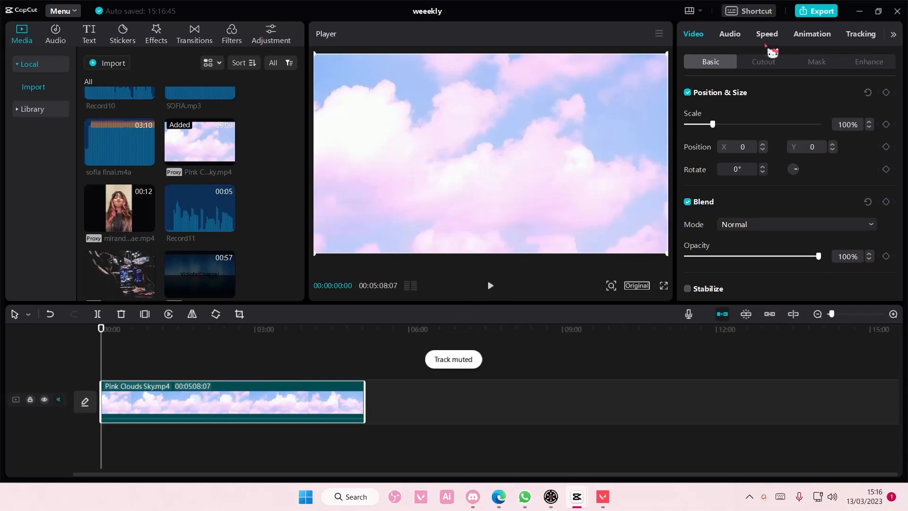
# - In the Speed panel set the clip to 5.0x (about 61.7 s) and briefly preview it
pyautogui.click(766, 34)
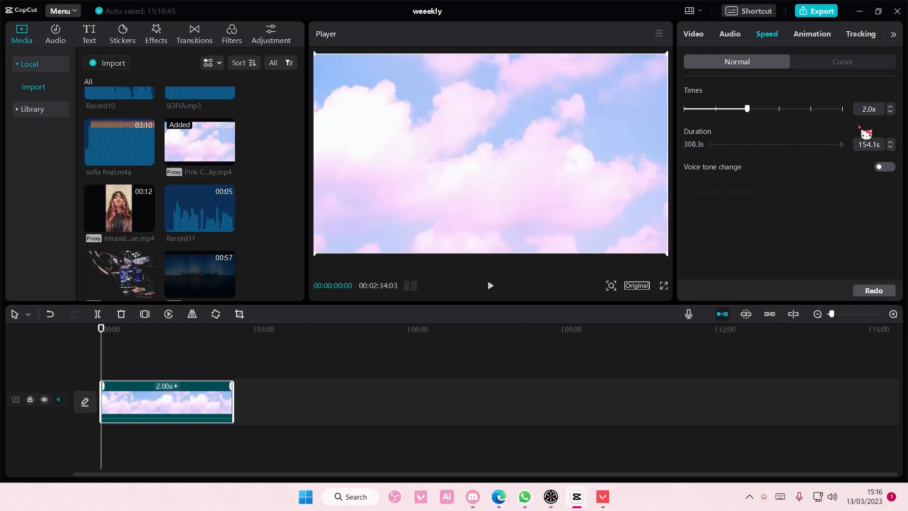
pyautogui.moveTo(744, 120)
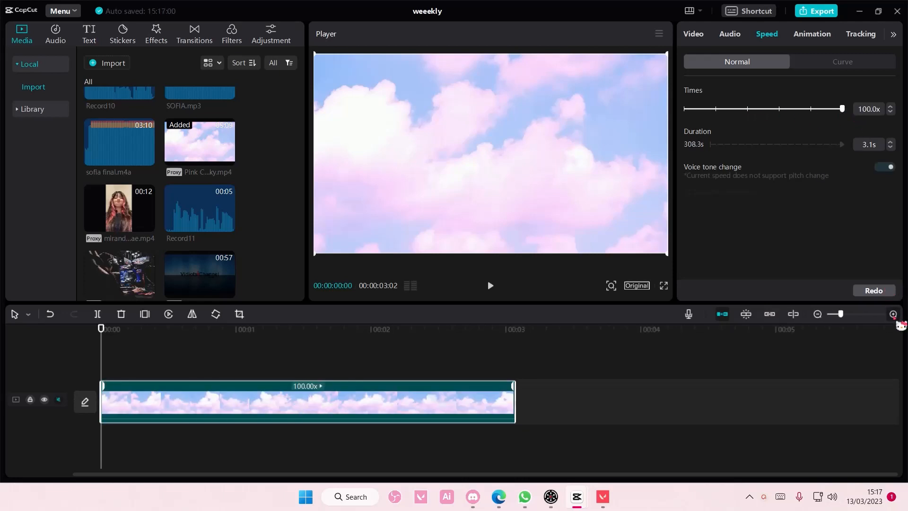
pyautogui.click(490, 285)
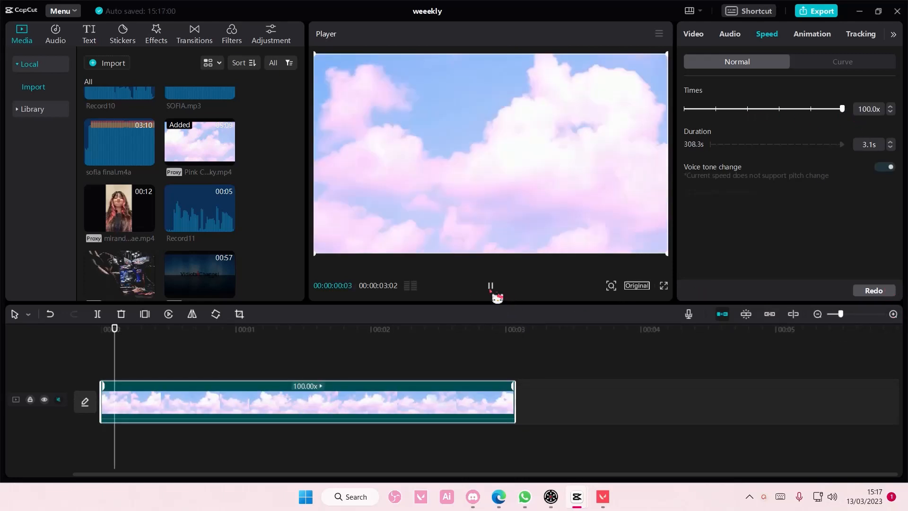
pyautogui.click(490, 284)
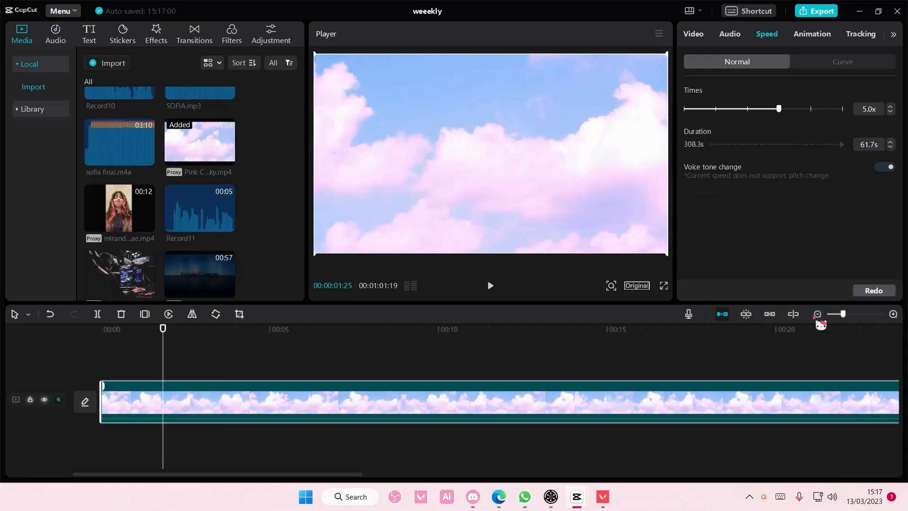
# - Raise the clip speed to 45.9x (about 6.7 s) and play back the preview
pyautogui.click(489, 286)
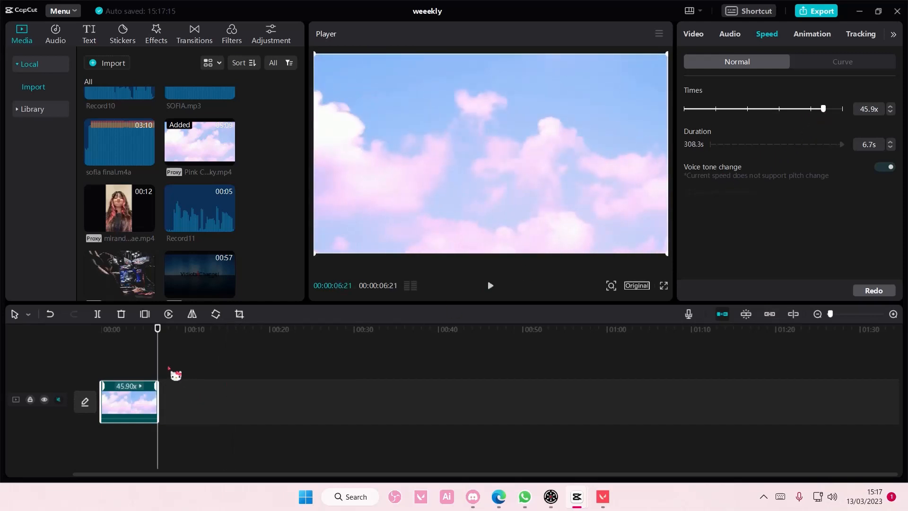
pyautogui.click(489, 285)
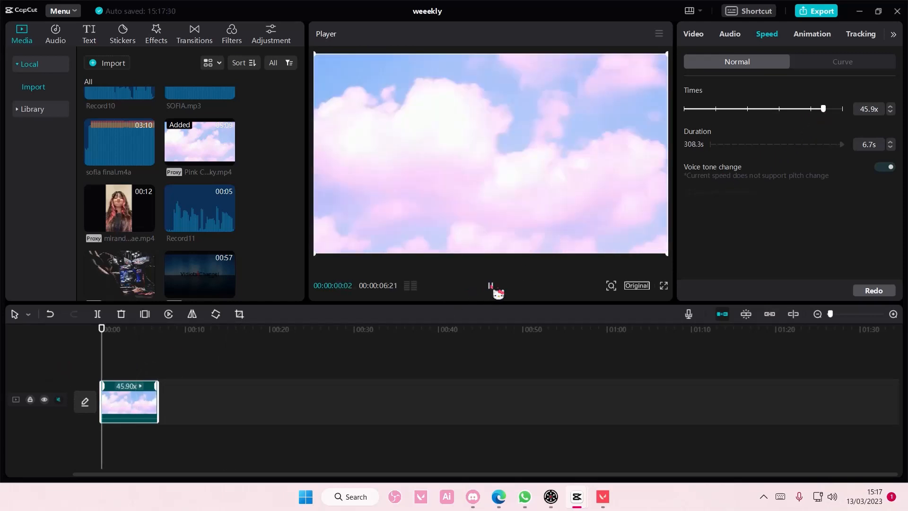